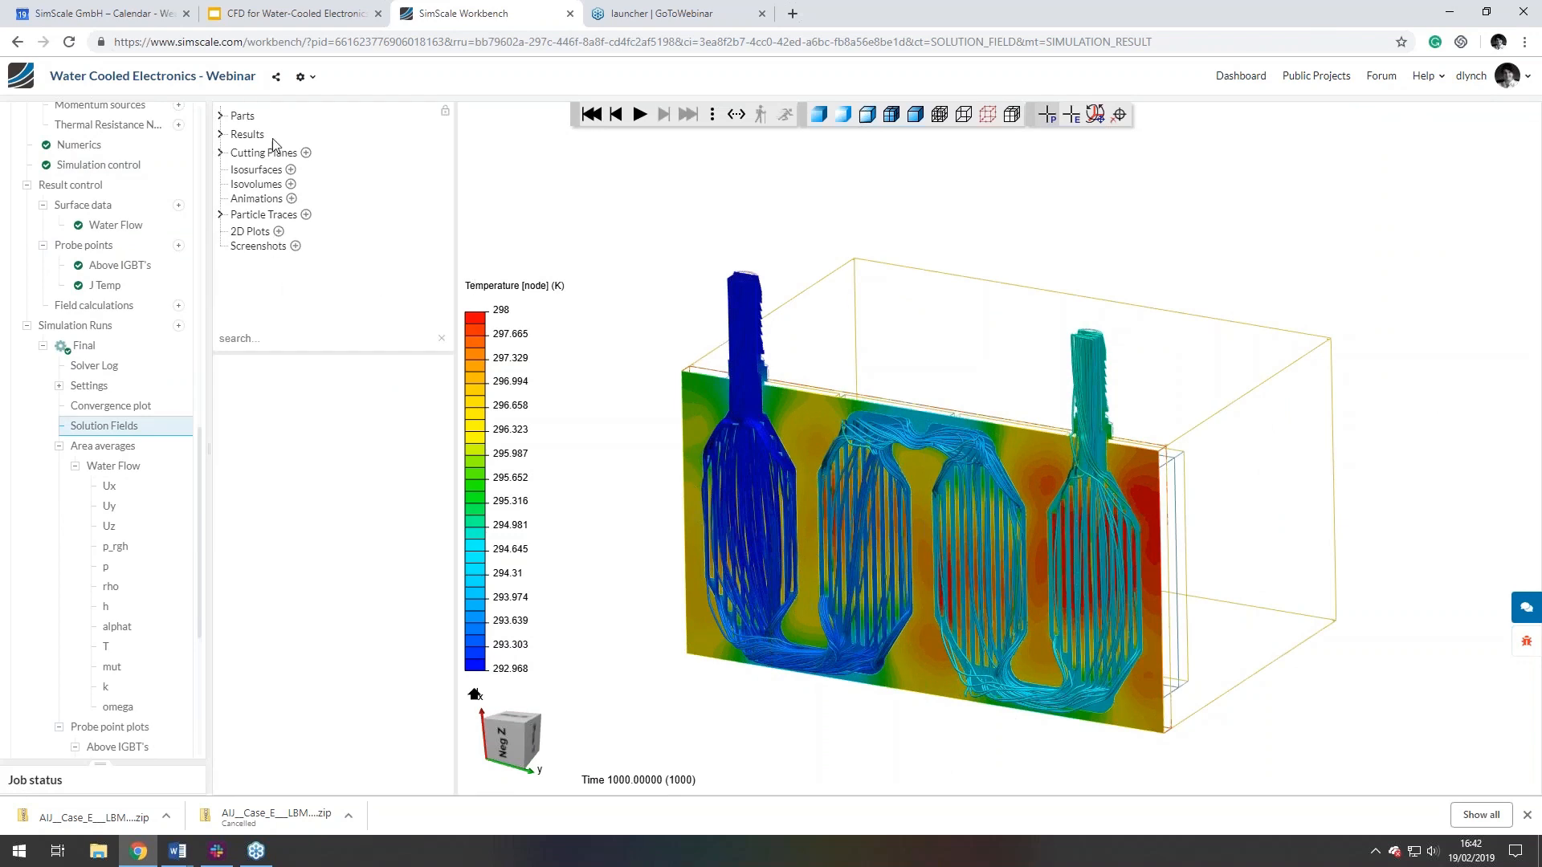
mouse_move(308, 263)
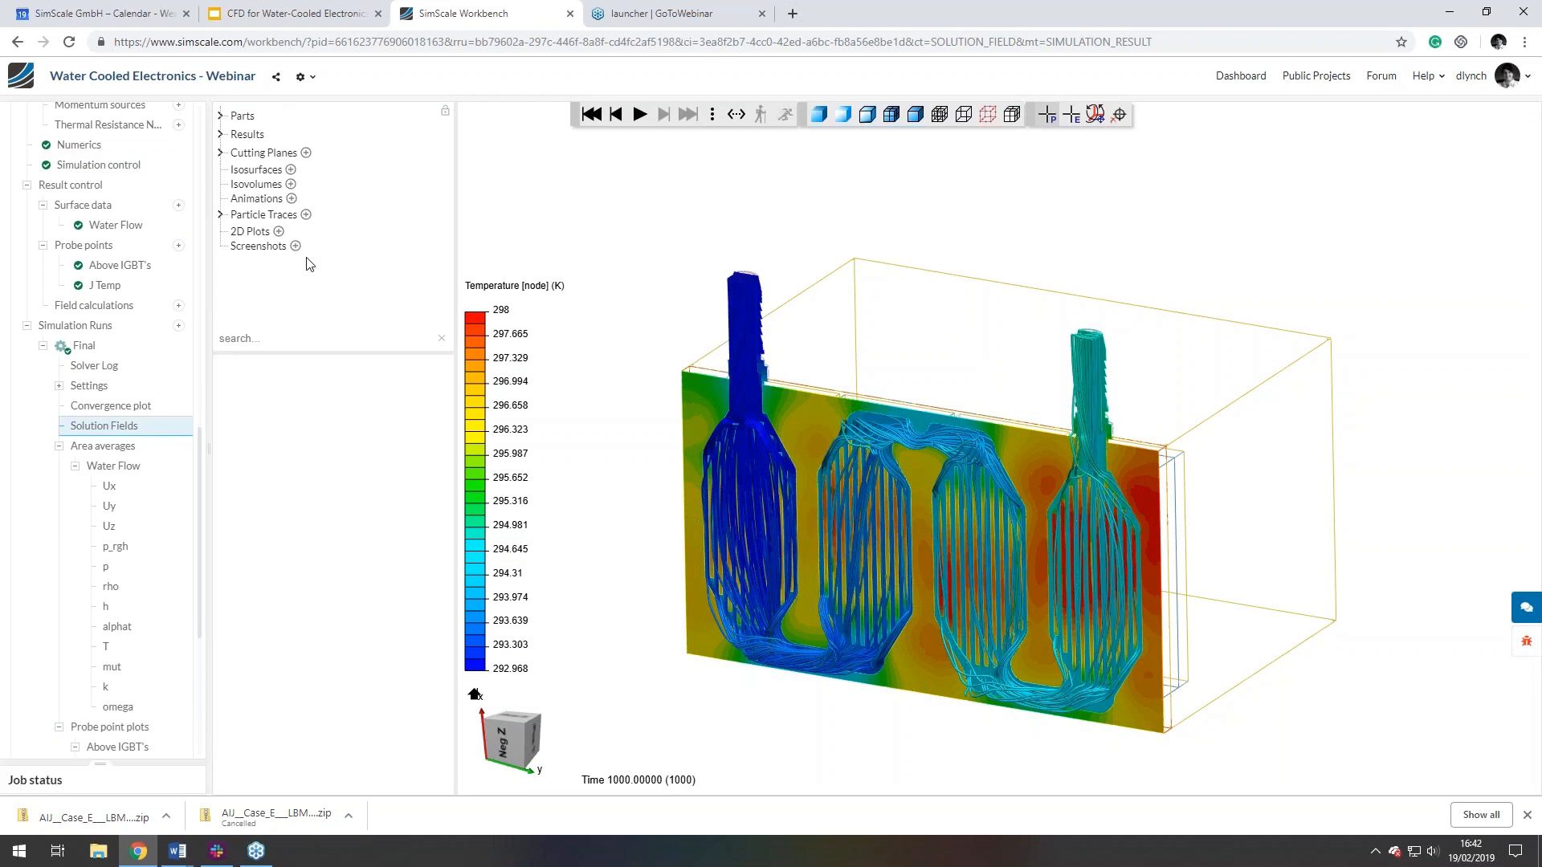
mouse_move(222, 223)
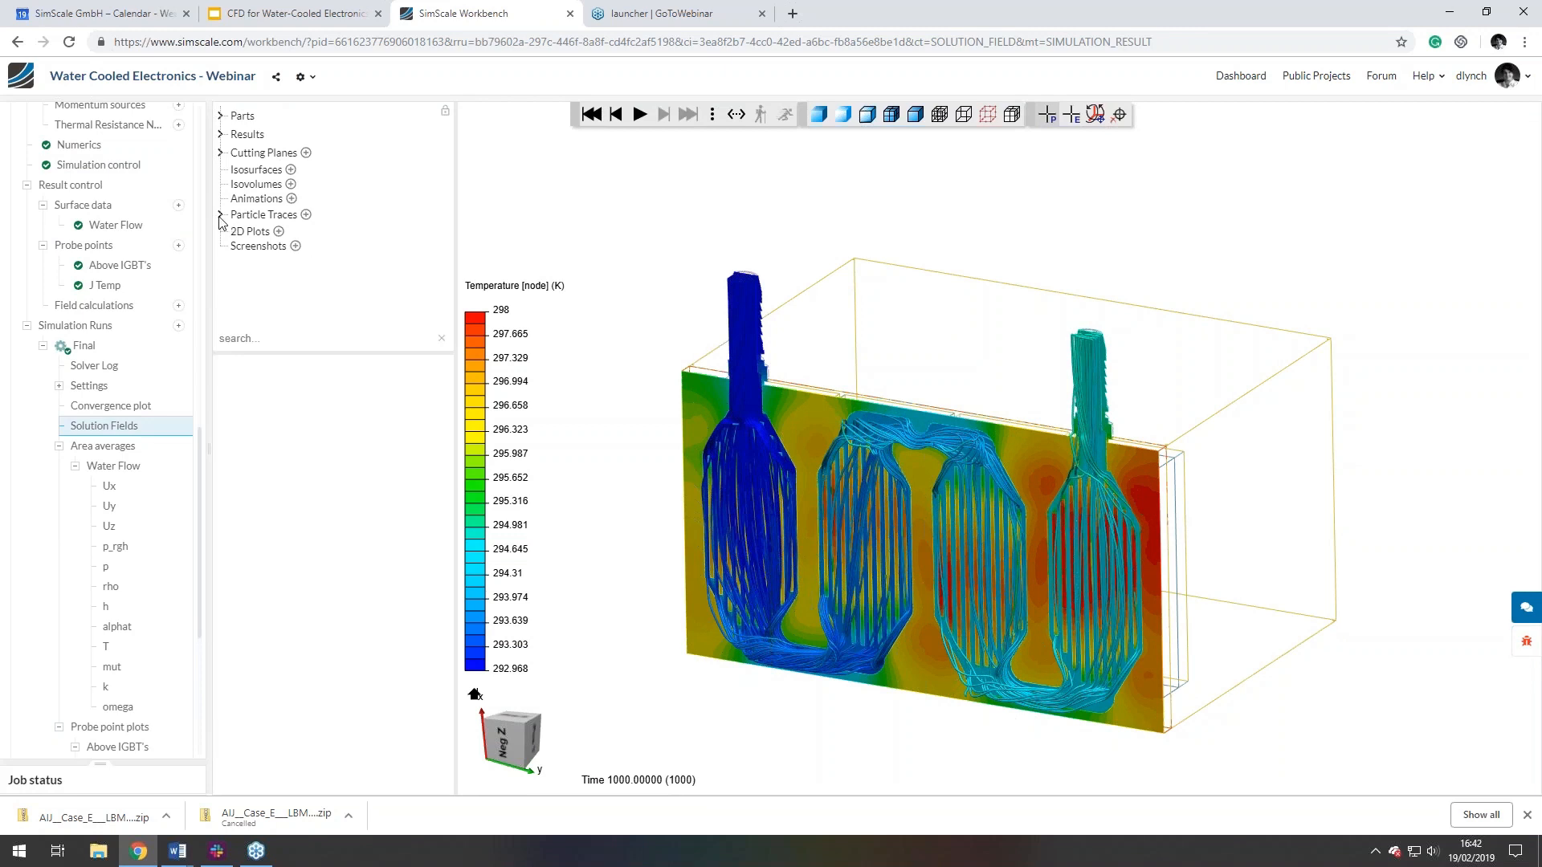
- Expand the Particle Traces group in the post-processing tree to reveal Particle Trace 1
click(220, 214)
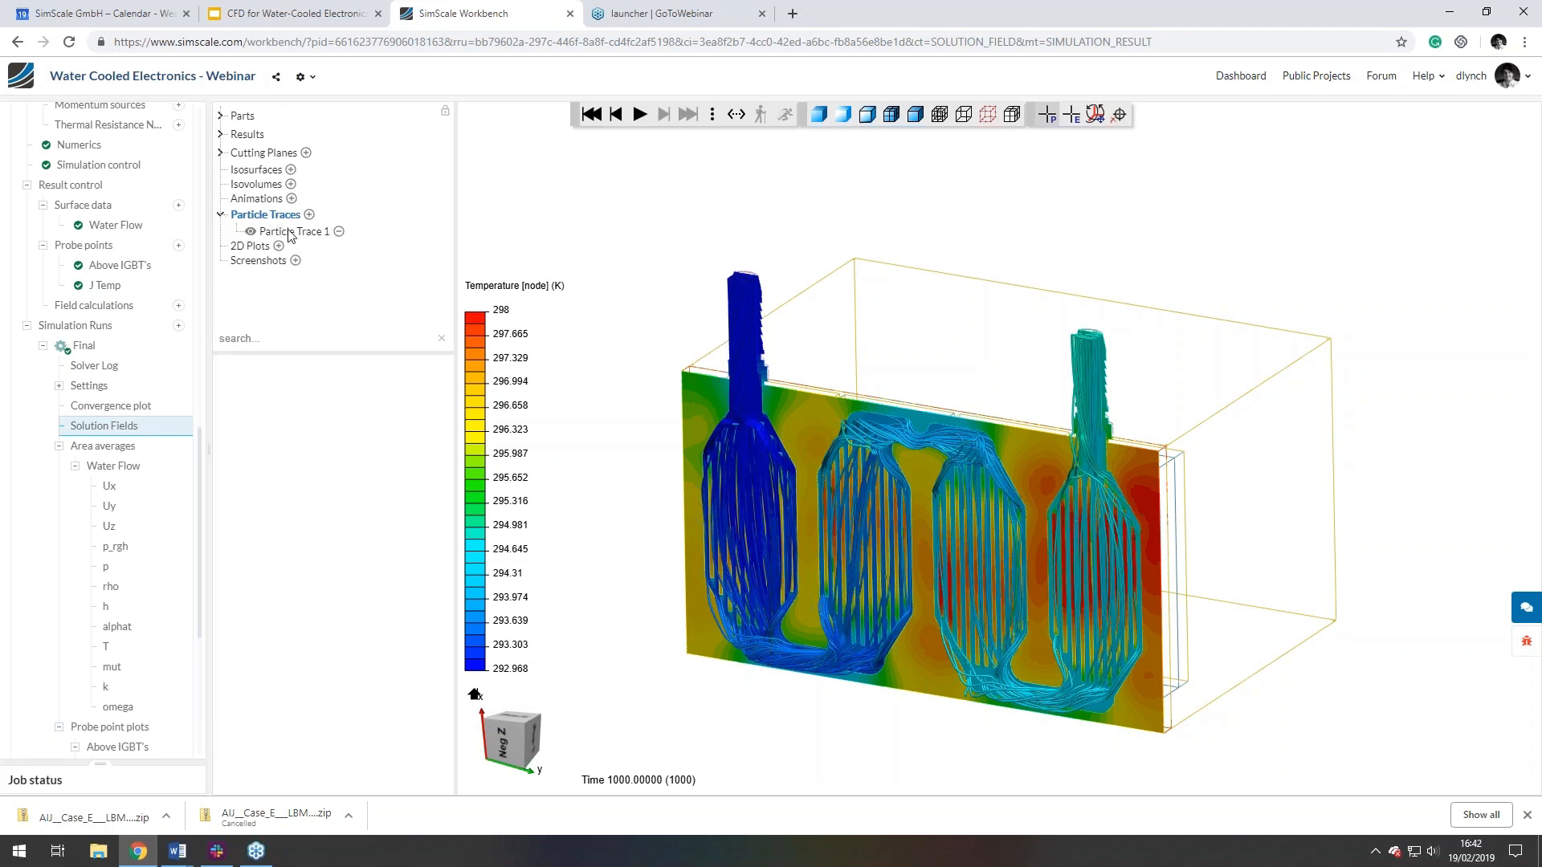
- Open Particle Trace 1, showing velocity vectors coloured by temperature as cylinders
click(295, 231)
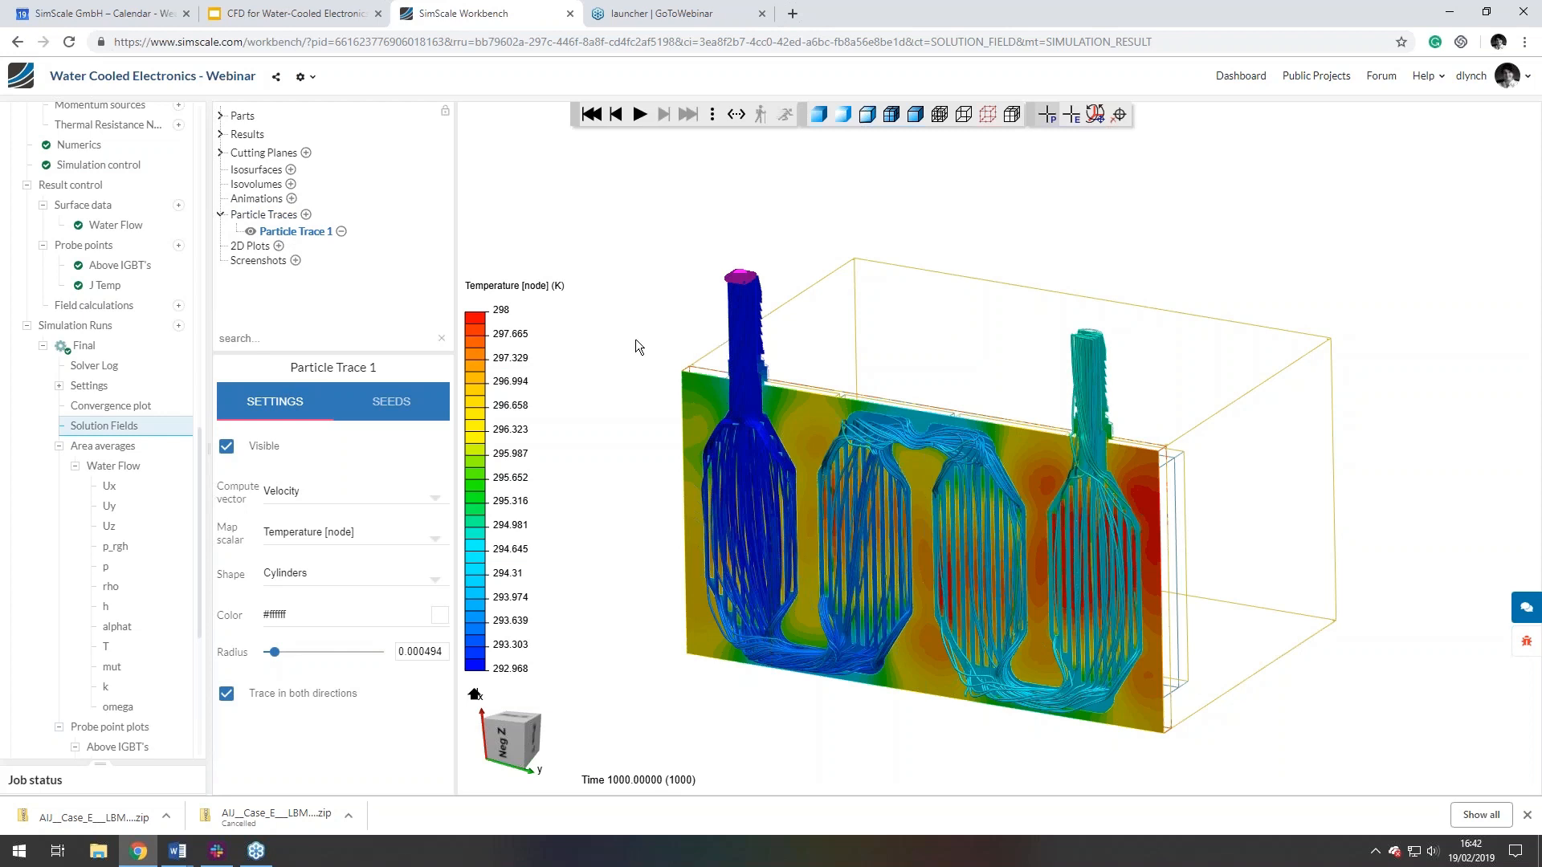
mouse_move(332, 452)
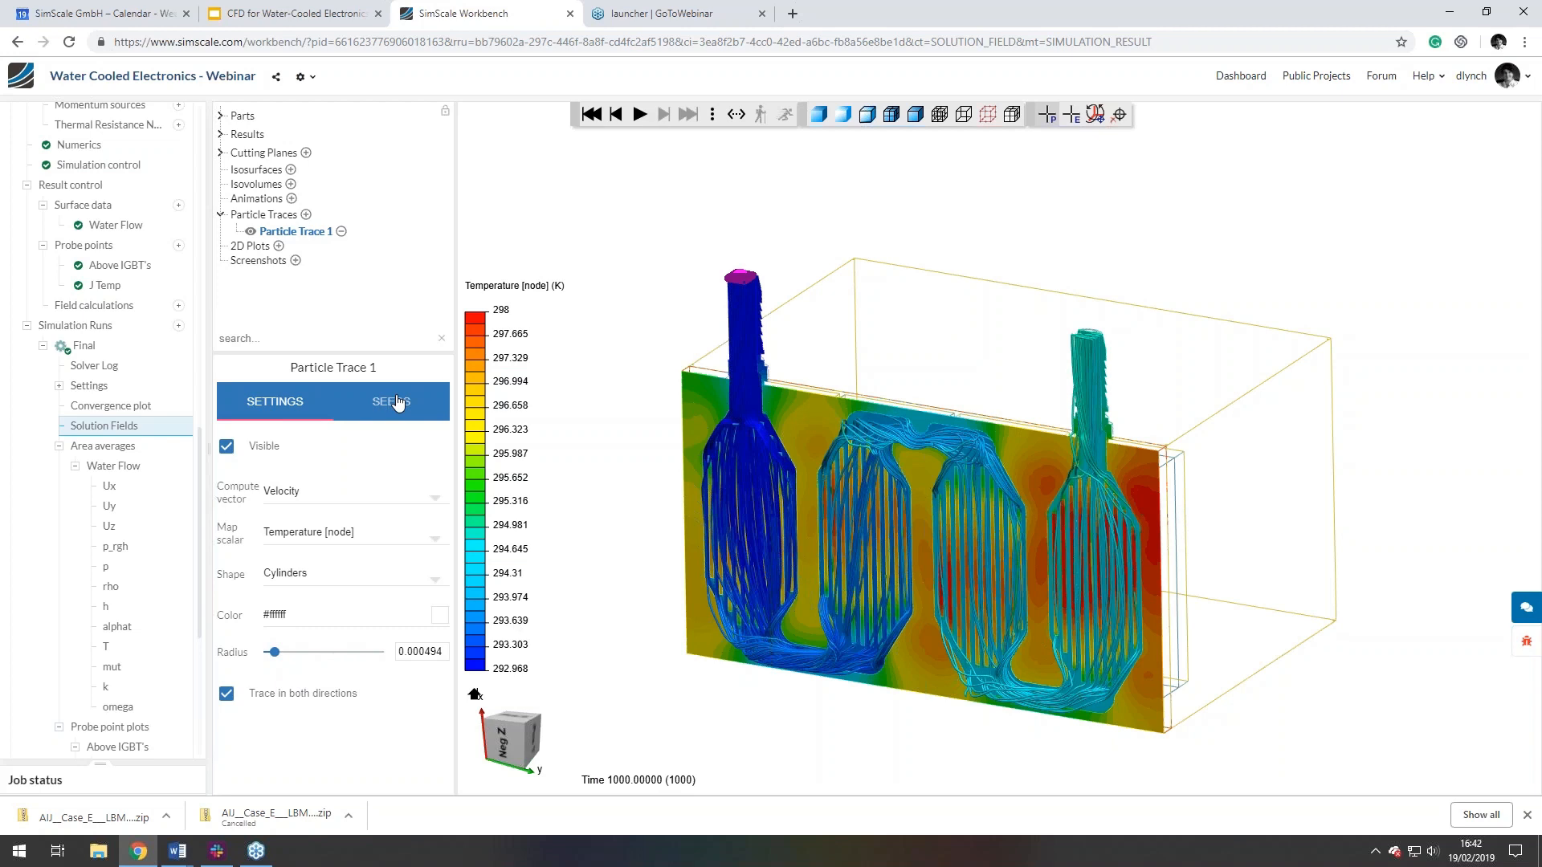
- Show Particle Trace 1's seed parameters: a 10 by 10 grid at 0.001 spacing
click(390, 401)
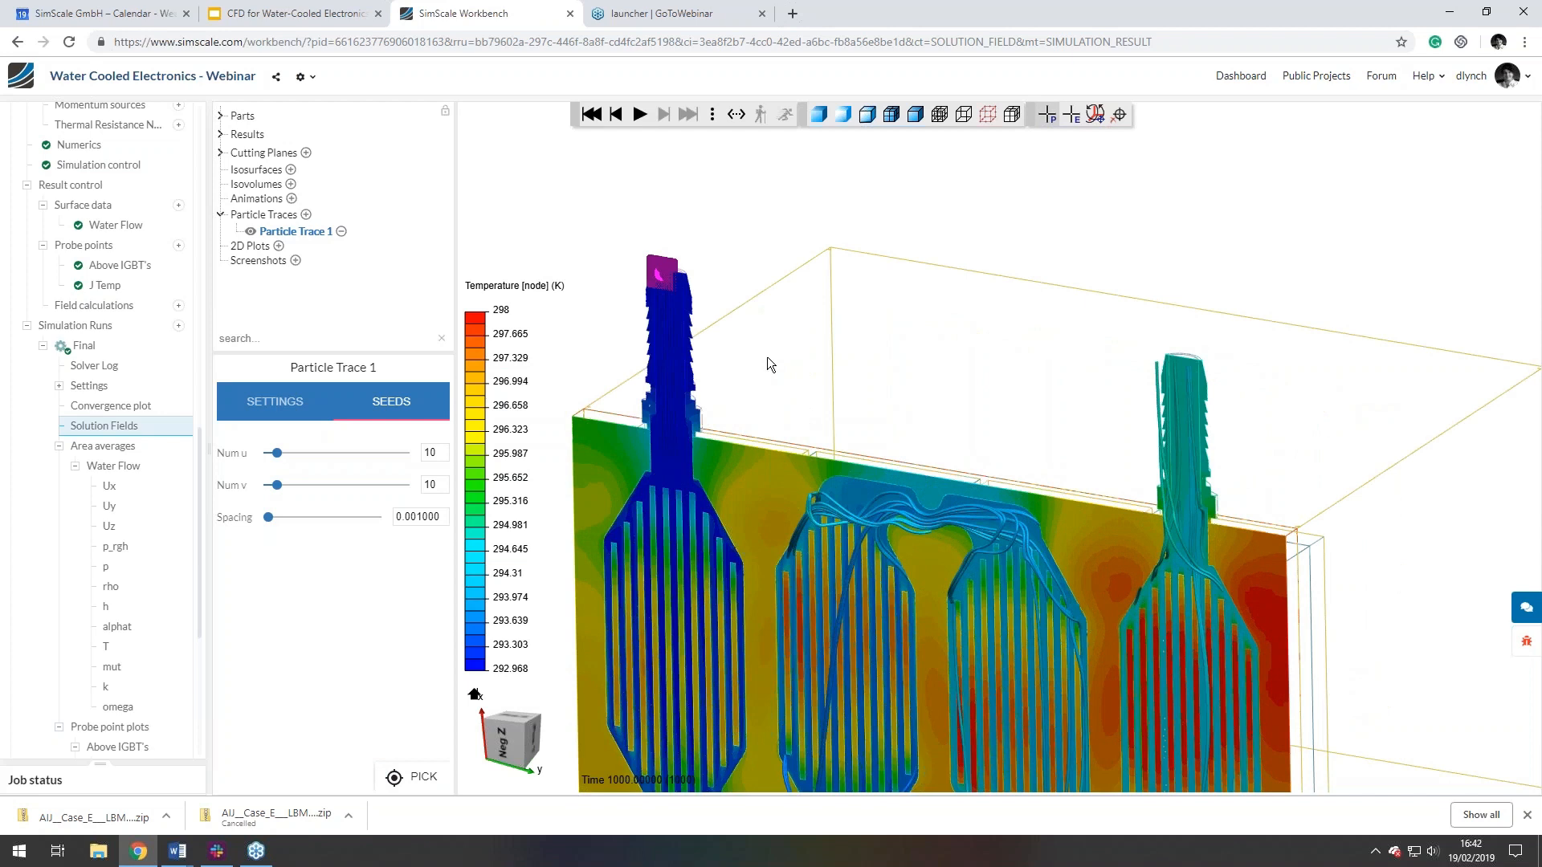
mouse_move(780, 397)
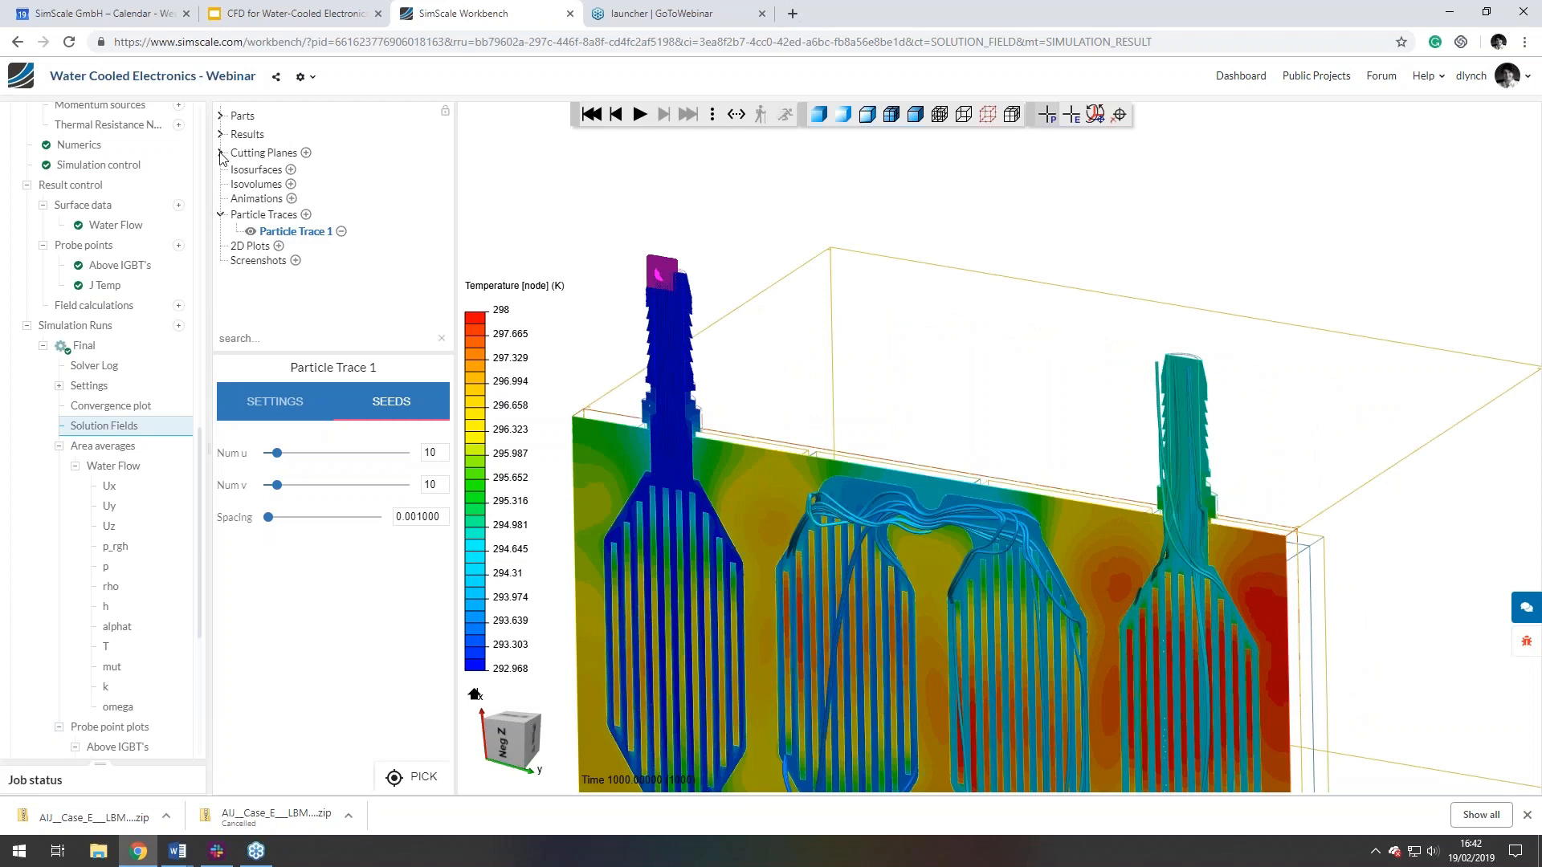
- Hide Cutting Plane 1 to expose the trace tubes, then return to Particle Trace 1's settings
click(220, 152)
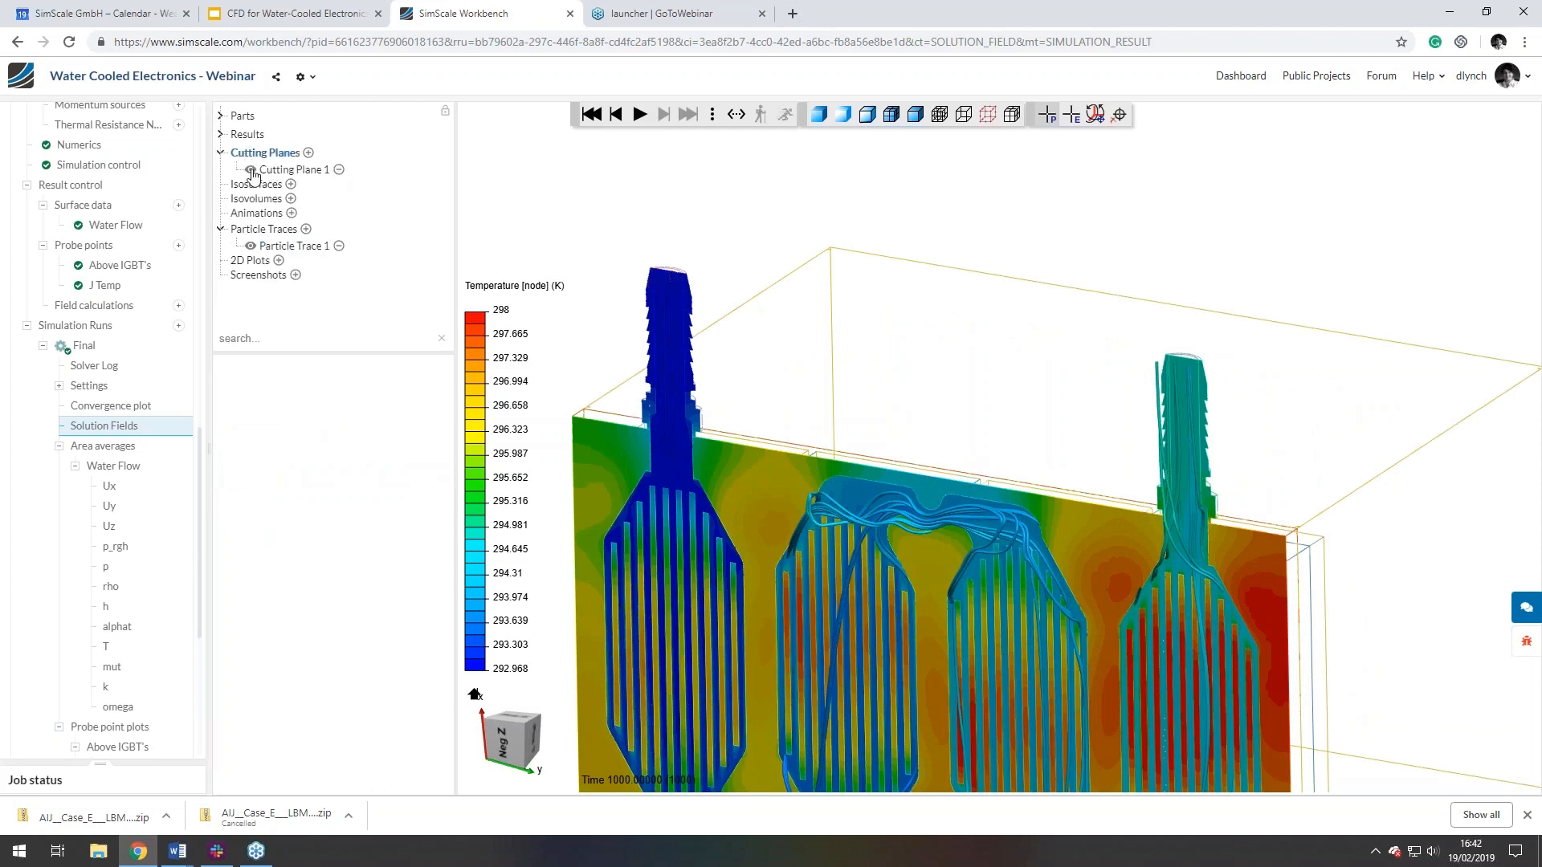
click(295, 169)
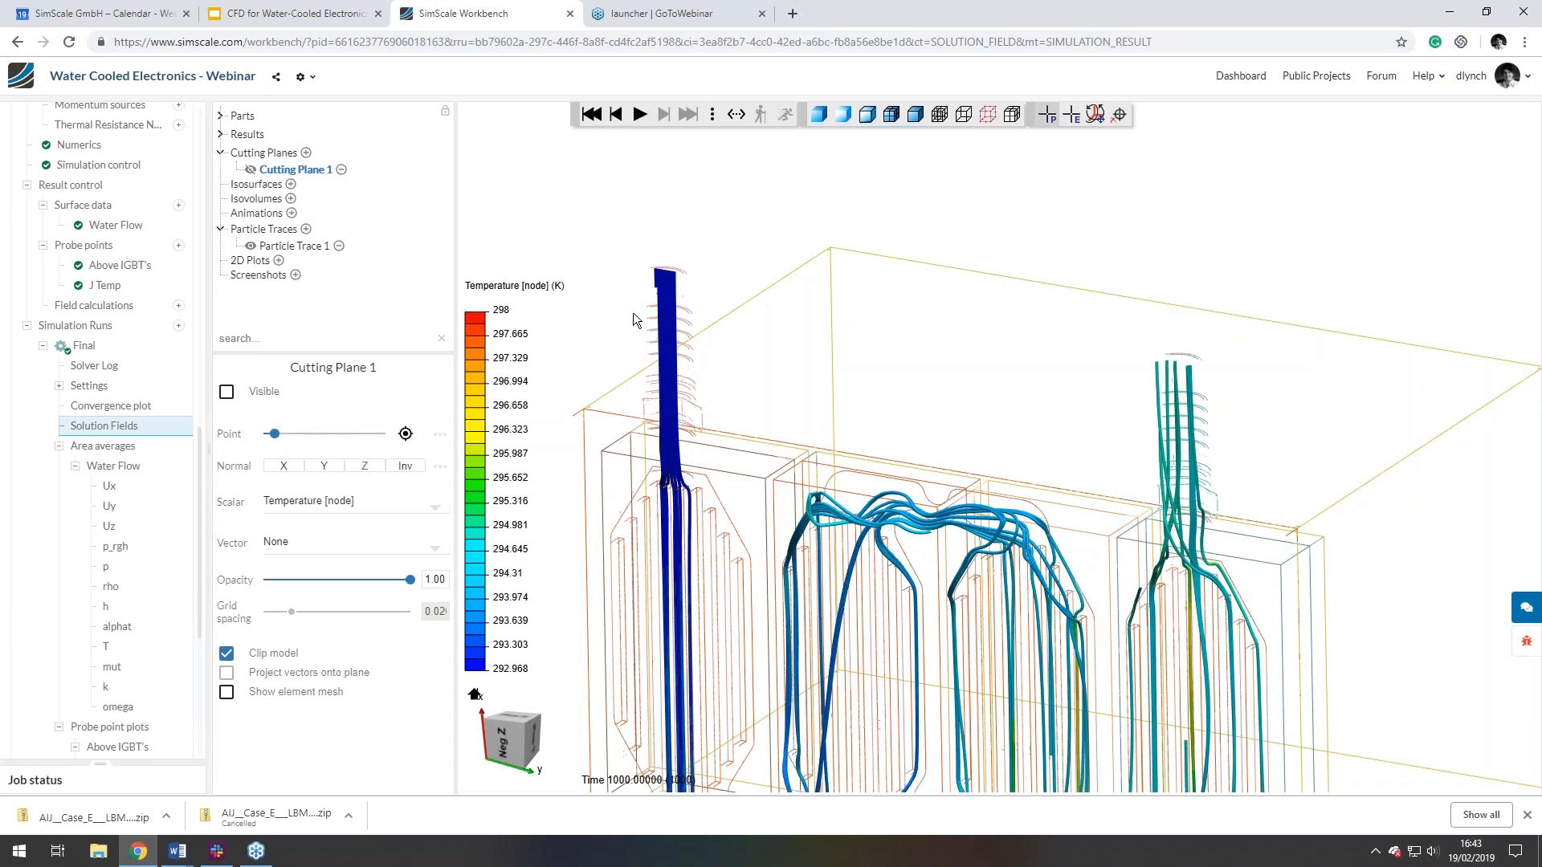
click(296, 244)
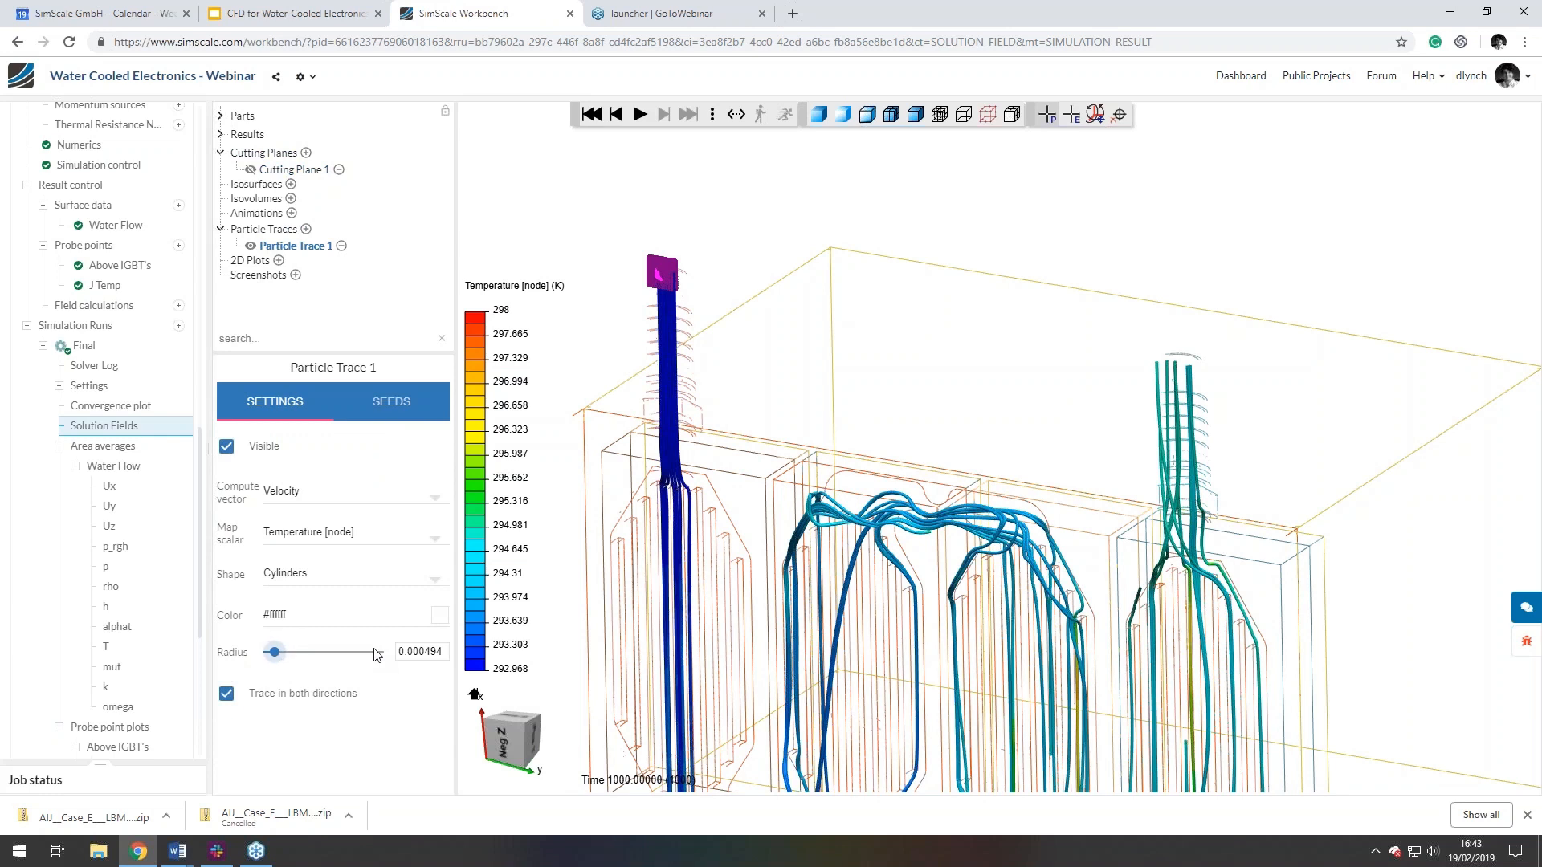
- Set the seeds to a 5 by 5 grid at 0.002 spacing and the tube radius to 0.001
click(391, 402)
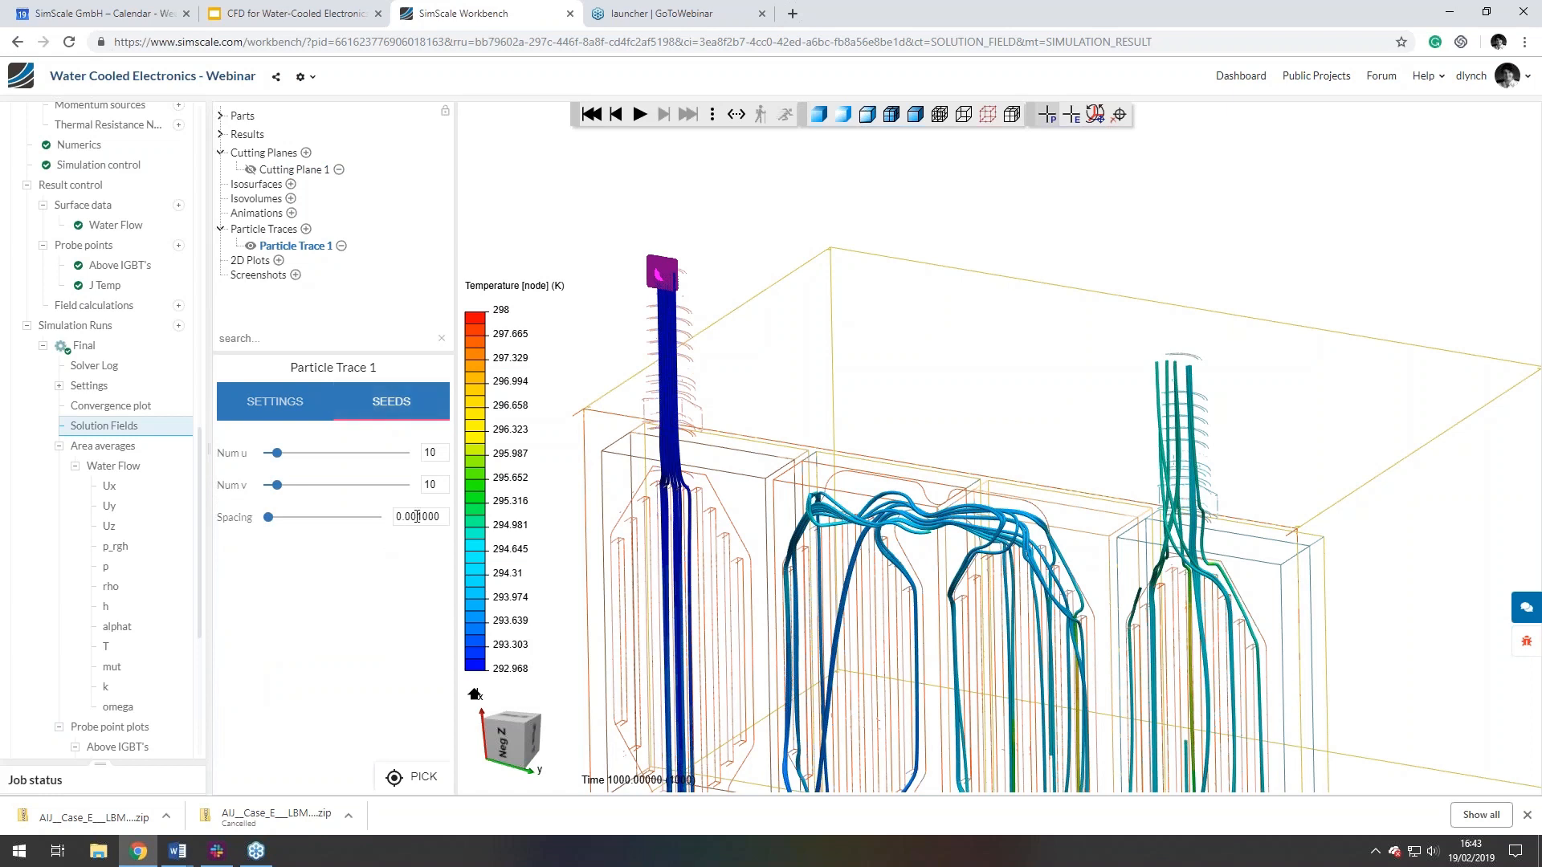
click(419, 516)
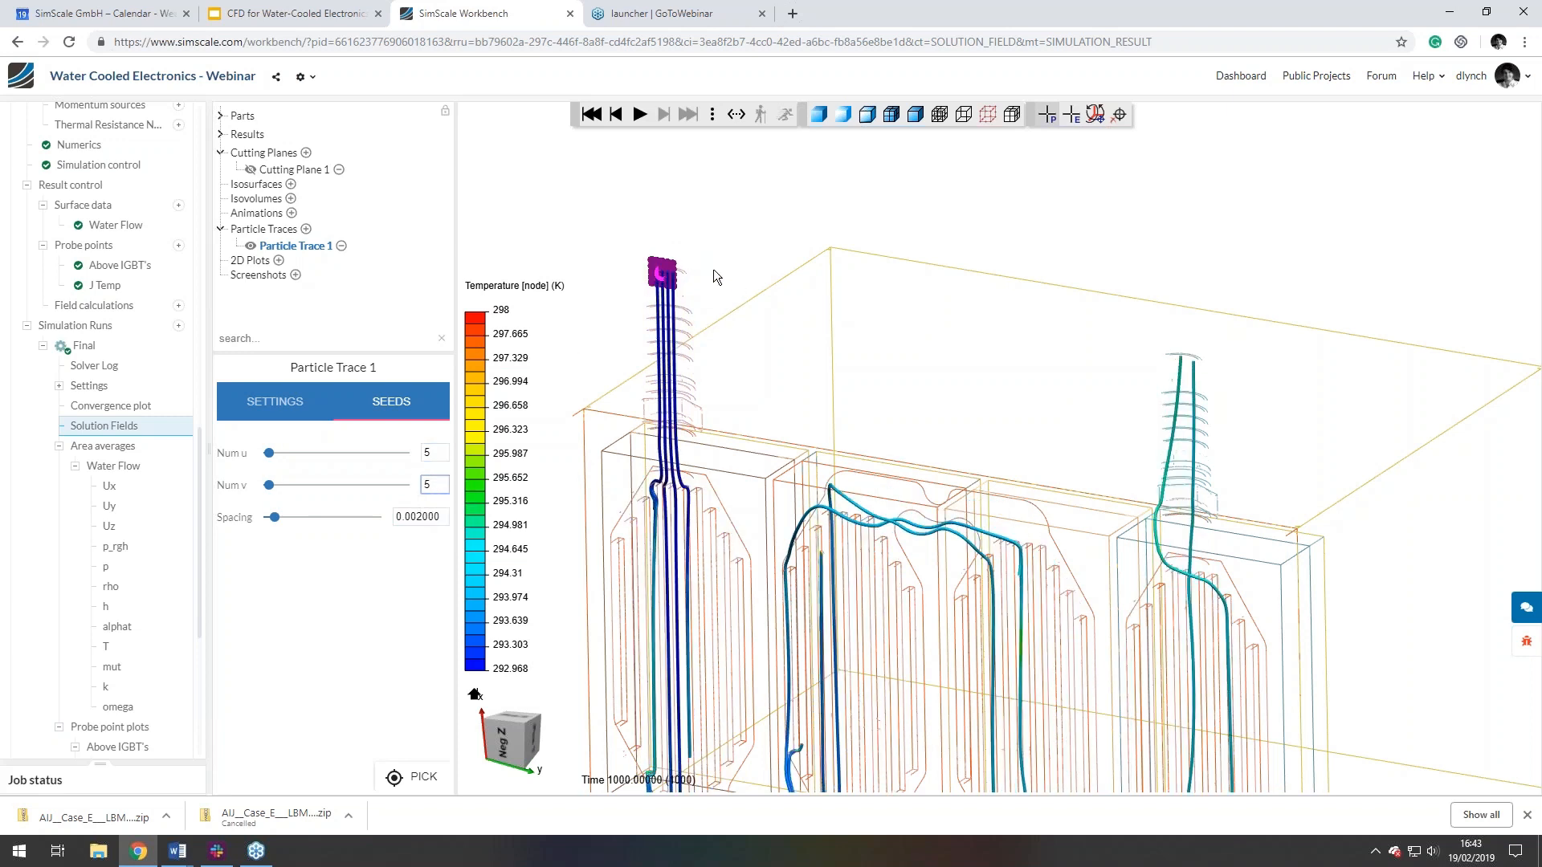
mouse_move(702, 307)
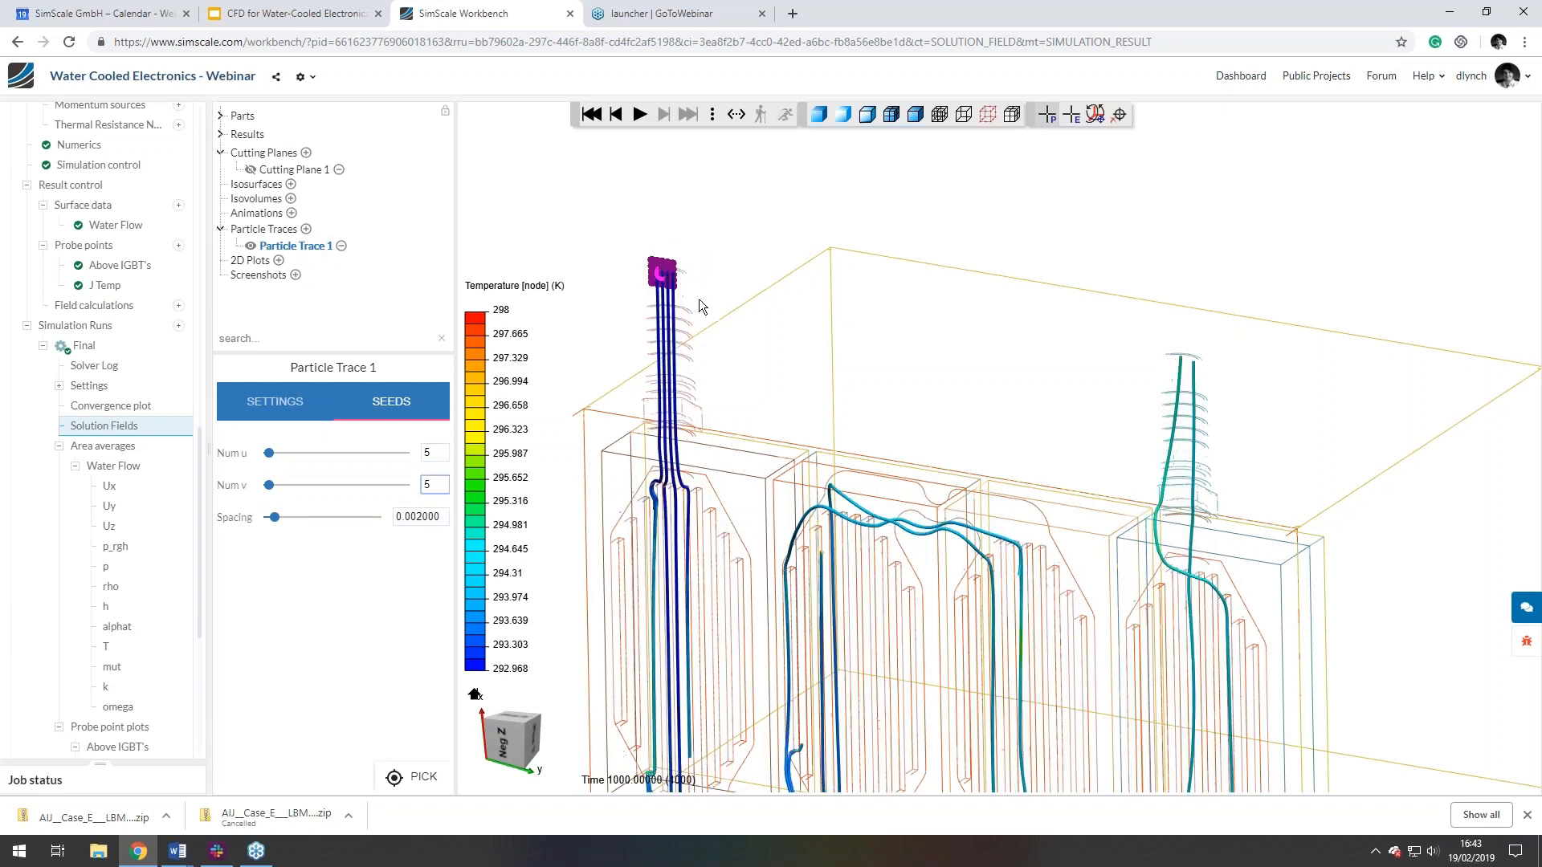
click(274, 402)
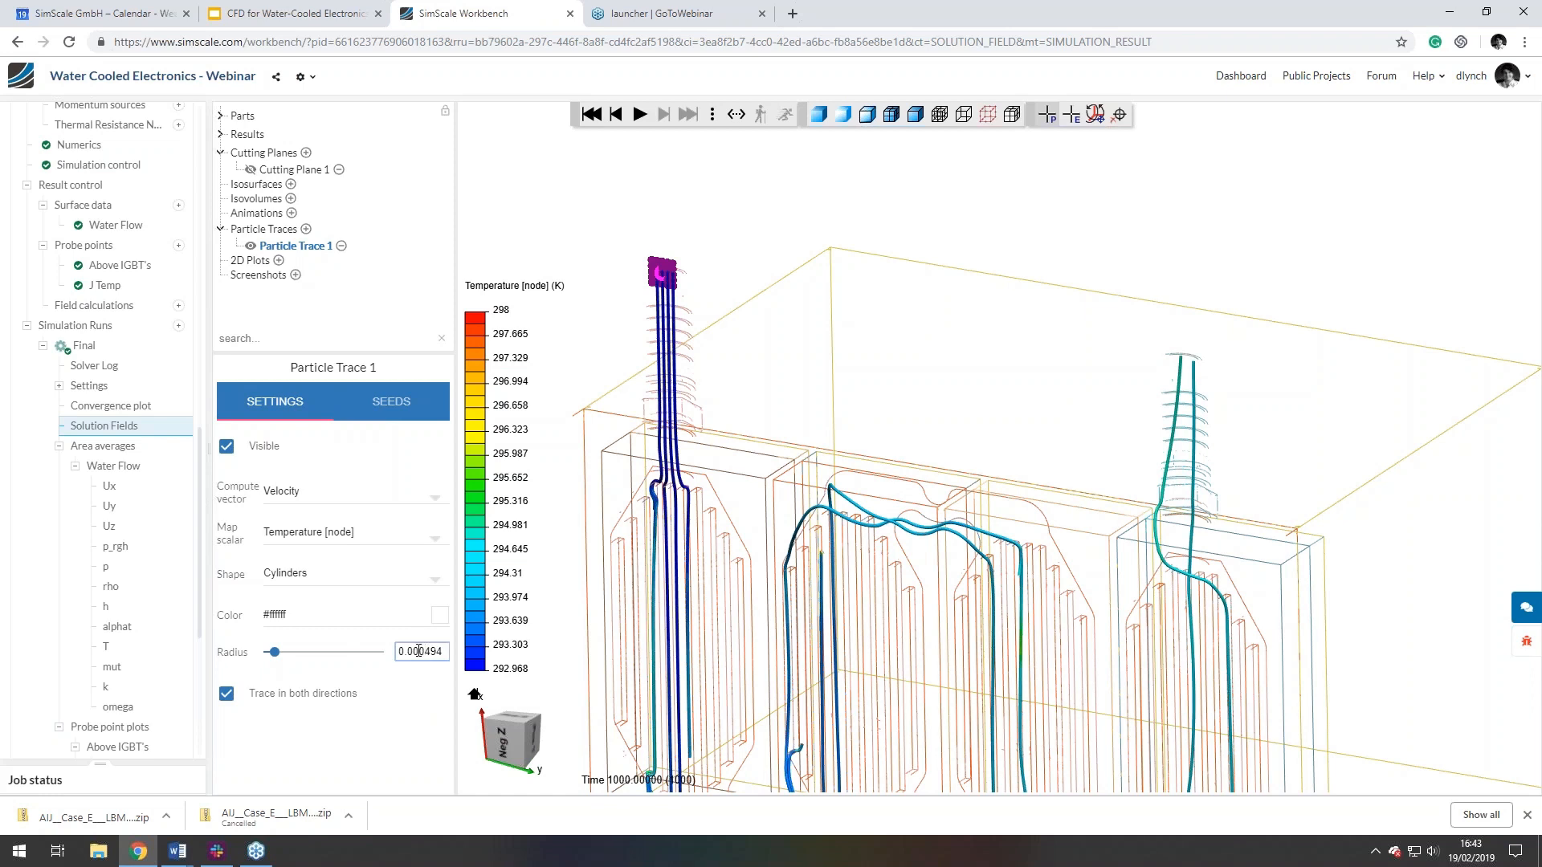
text(0.001)
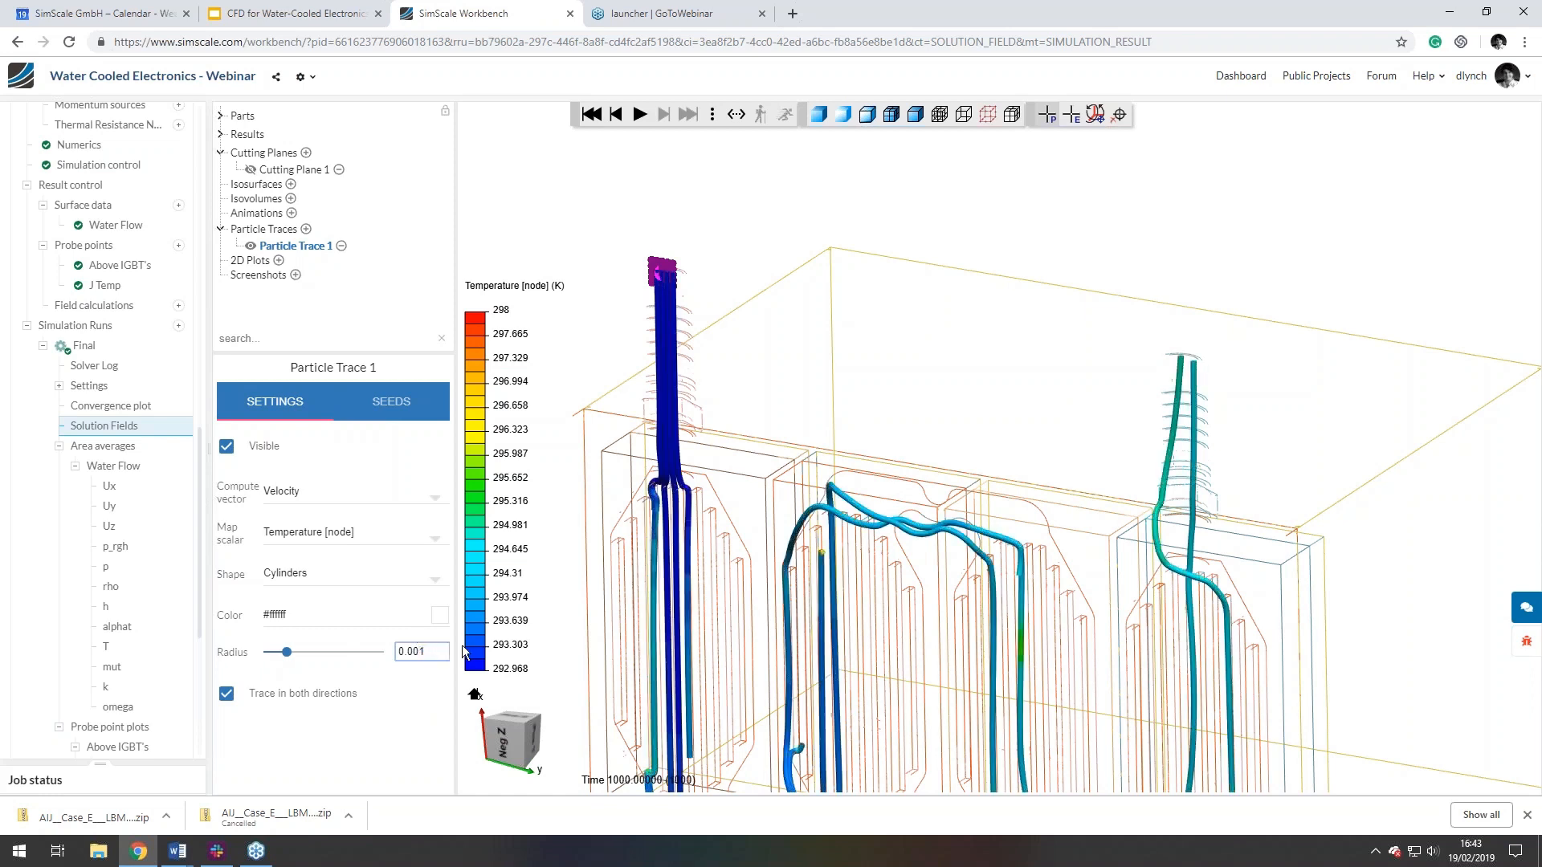